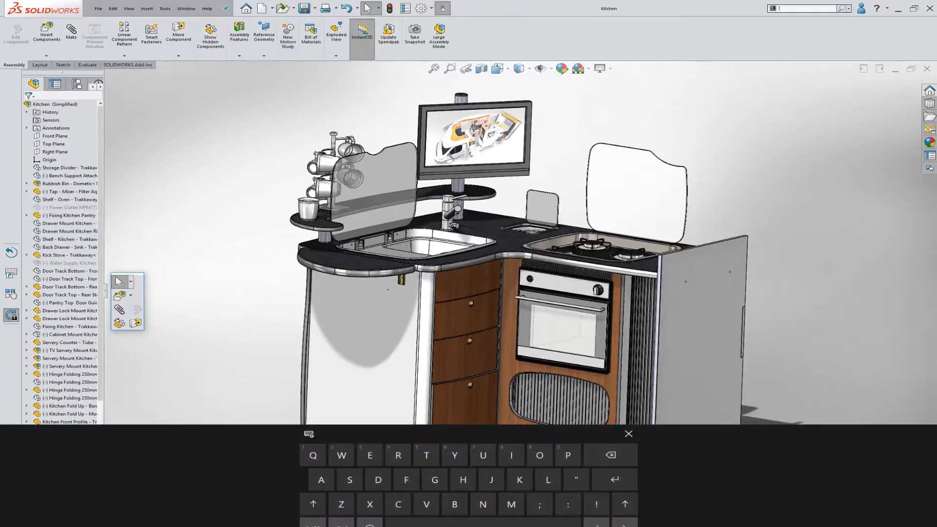
# Start Move Component, try Collision Detection, then use Standard Drag with Dynamic Clearance on
pyautogui.click(178, 33)
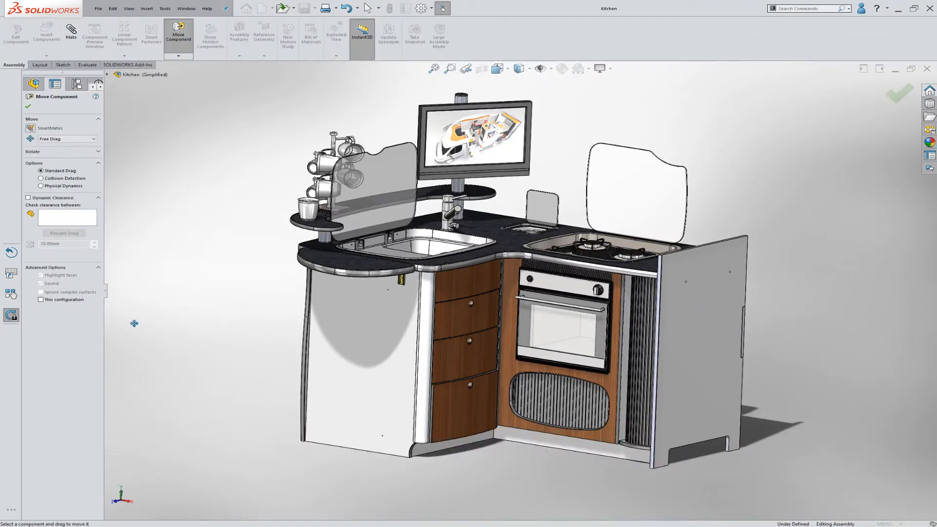
pyautogui.click(40, 178)
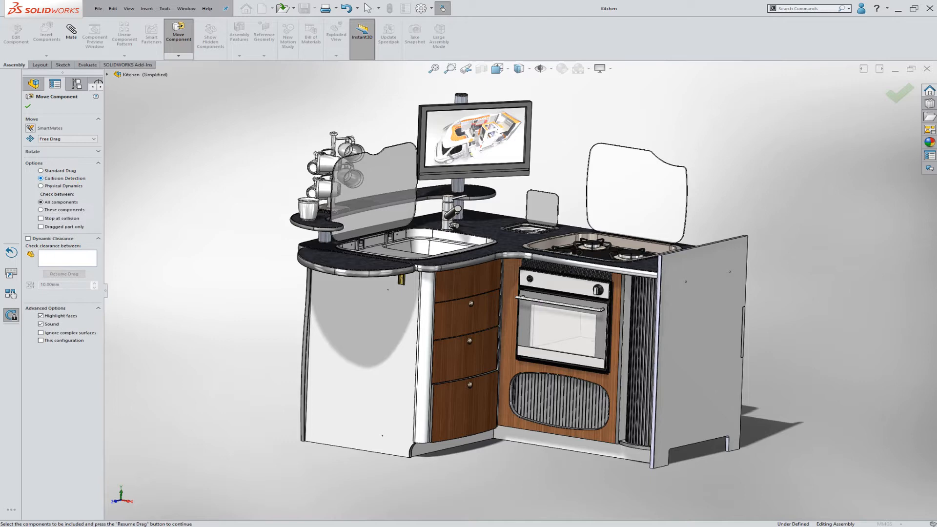
pyautogui.click(41, 170)
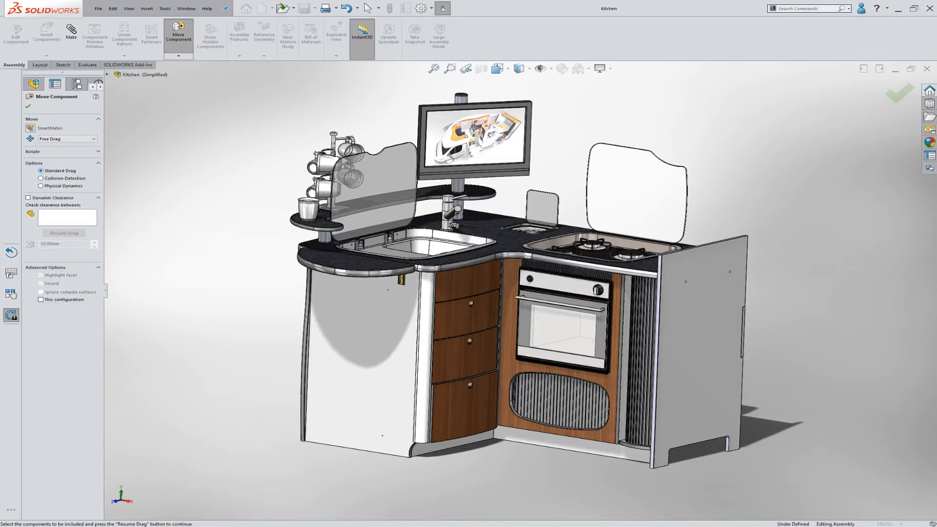
pyautogui.click(29, 198)
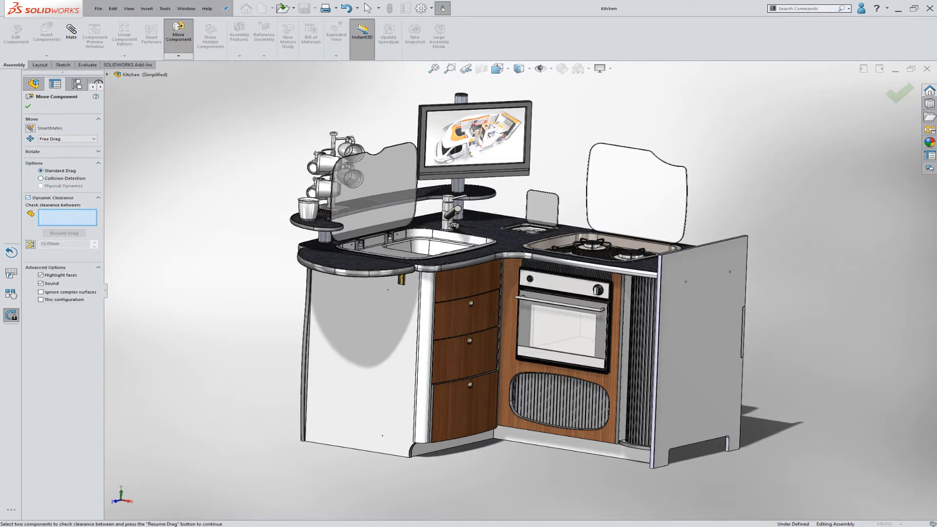
pyautogui.click(558, 323)
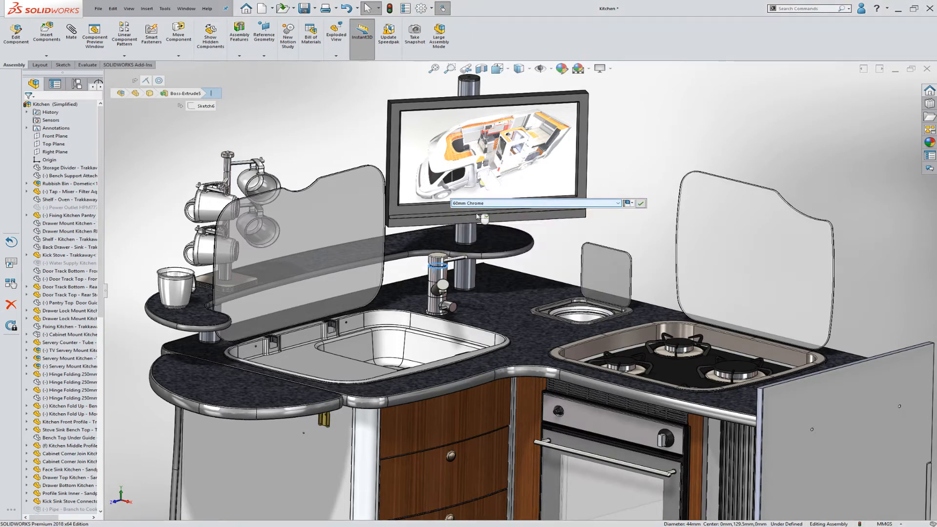
# Apply the 60mm Chrome configuration to the screen pole, then zoom to an area of the kitchen
pyautogui.click(641, 203)
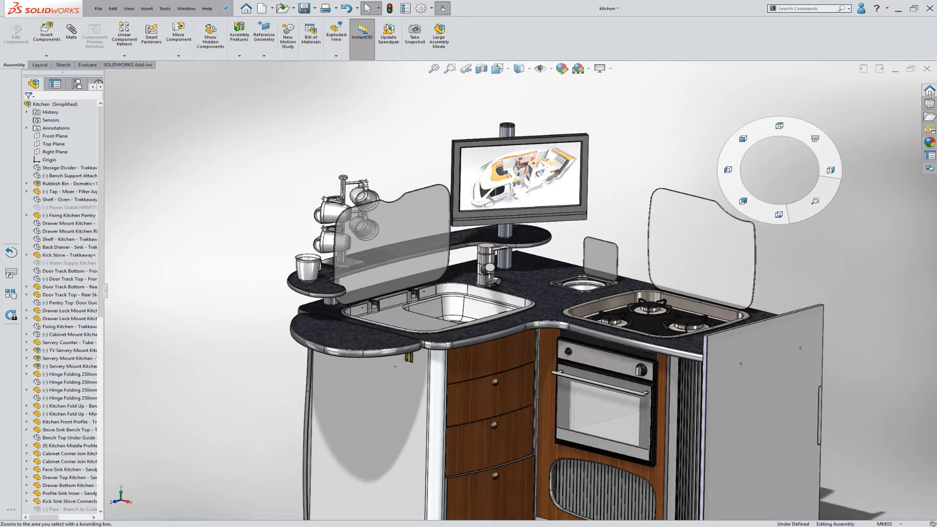
pyautogui.click(449, 69)
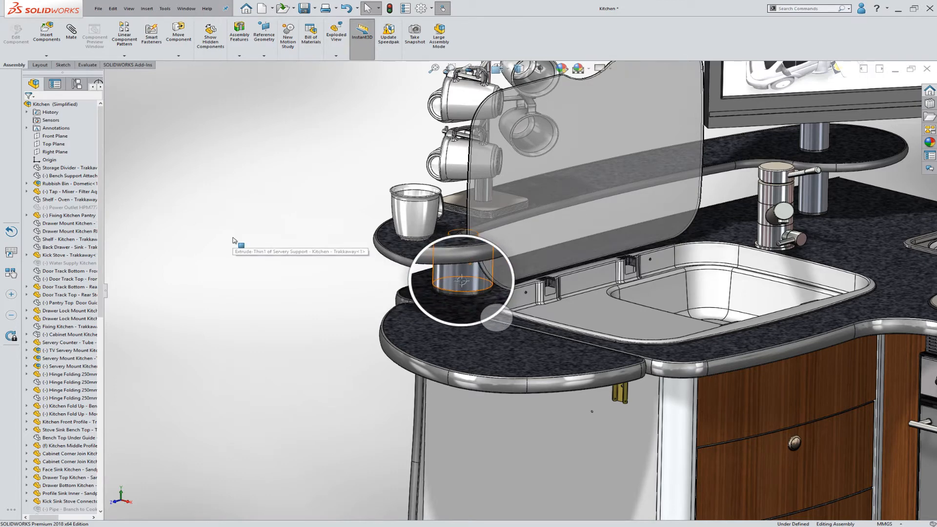
# Select the small Servery Support cylinder under the mug shelf with the magnifier
pyautogui.click(463, 272)
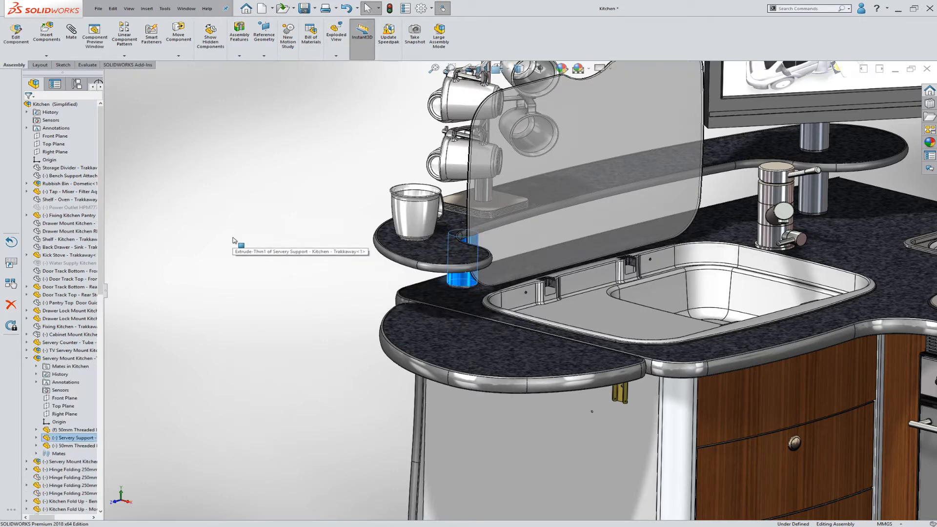